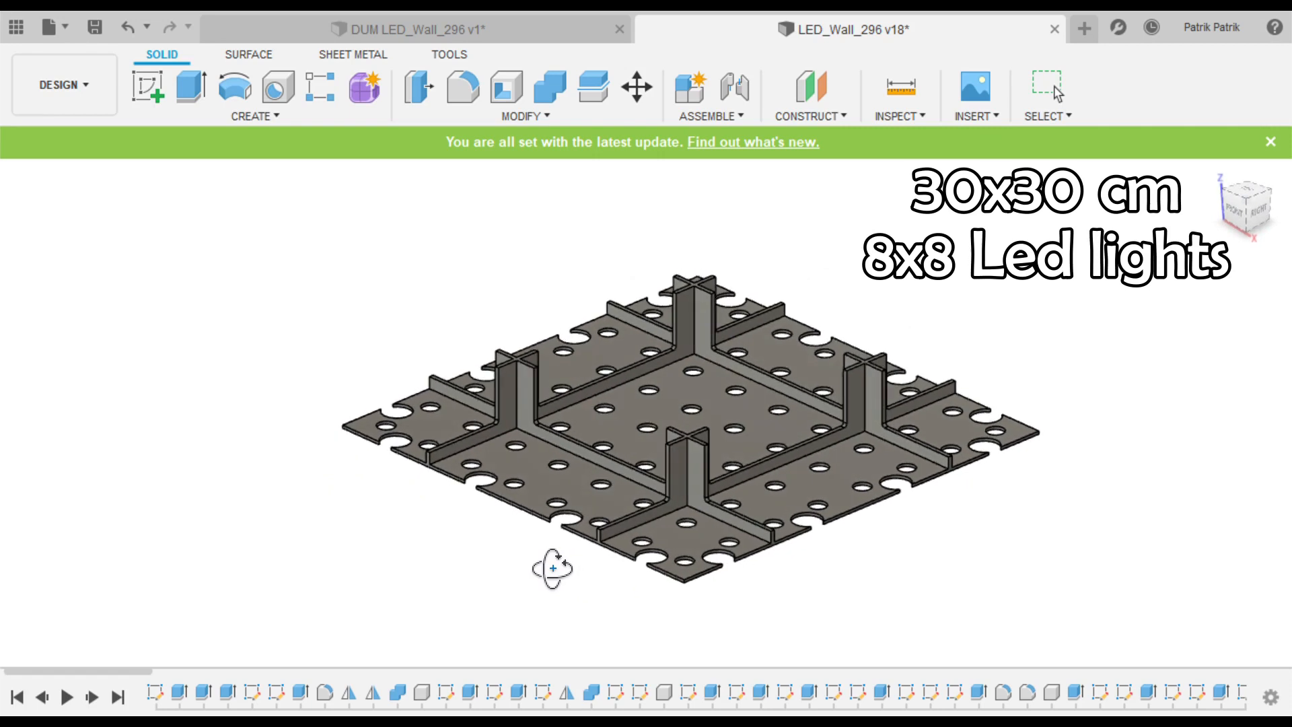
Bring the DUM LED_Wall_296 six-module wall design to the front.
{"action": "left_click", "coordinate": [416, 28]}
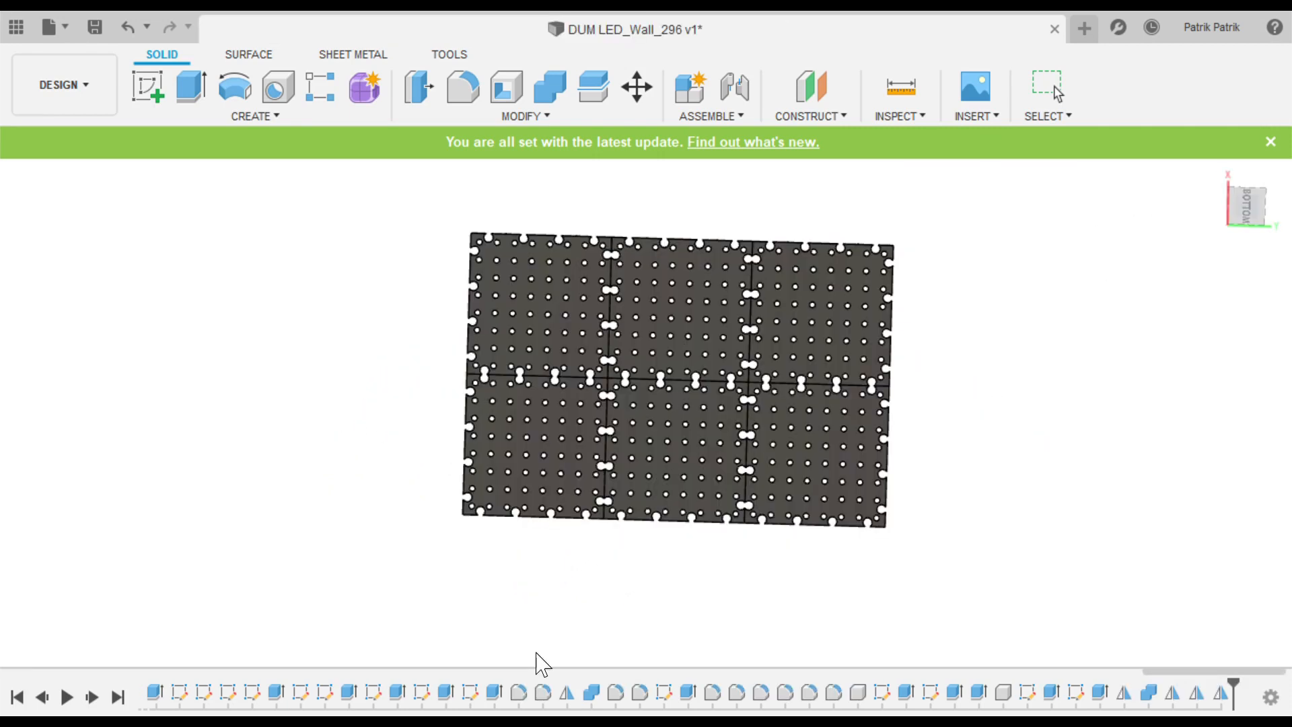